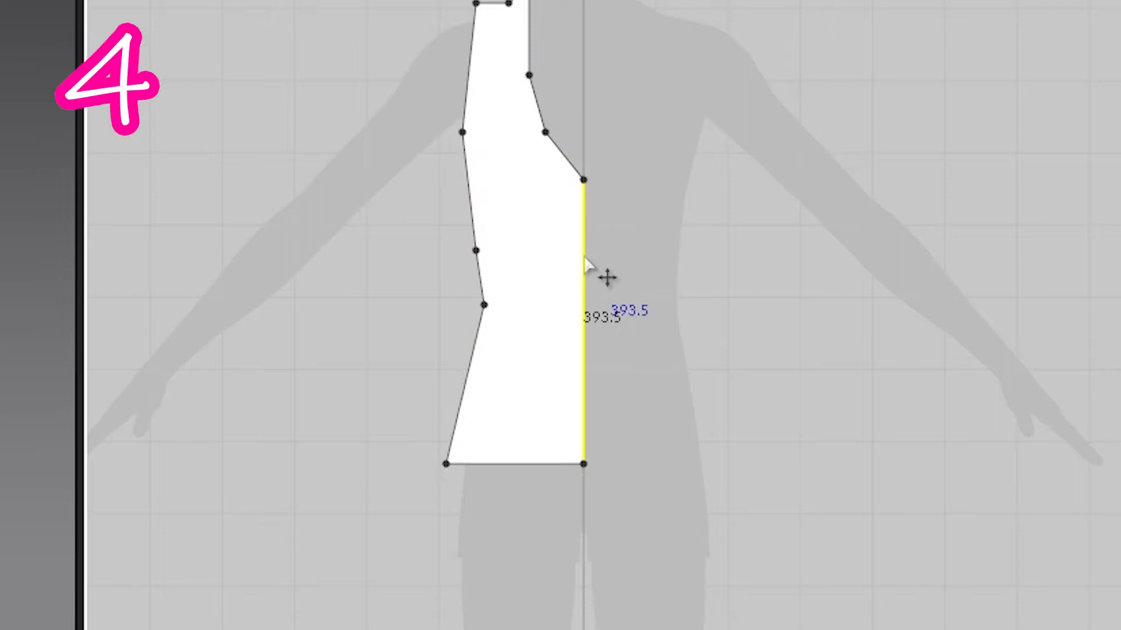
# Unfold the half top pattern symmetrically along its straight centre edge
pyautogui.rightClick(586, 265)
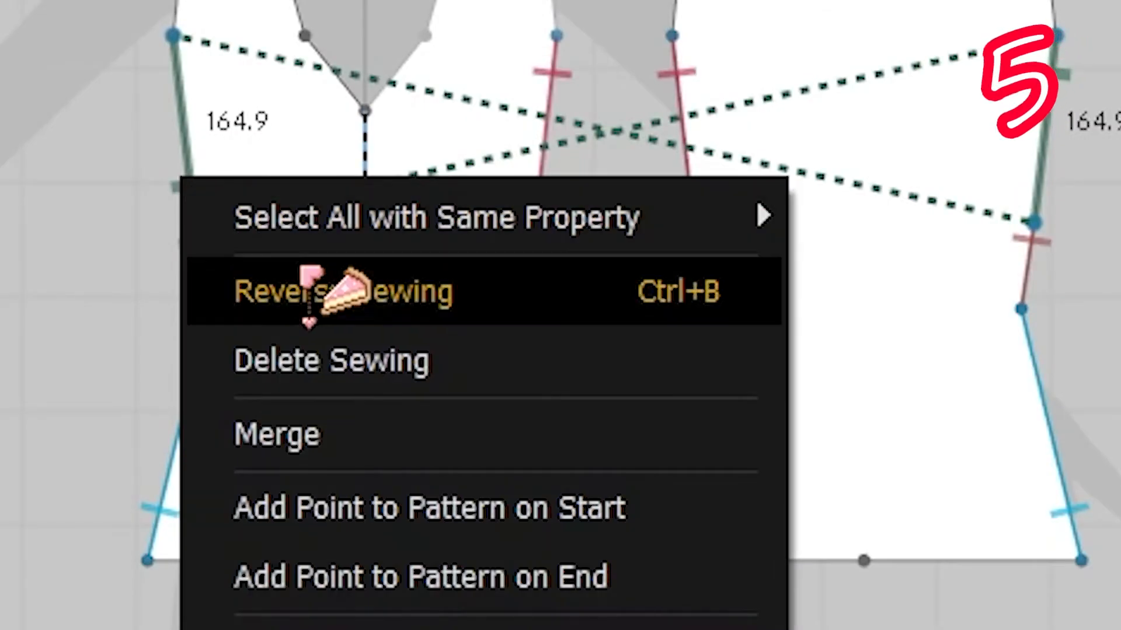
# Reverse the crossed side seam's sewing direction so its edges join correctly
pyautogui.click(343, 291)
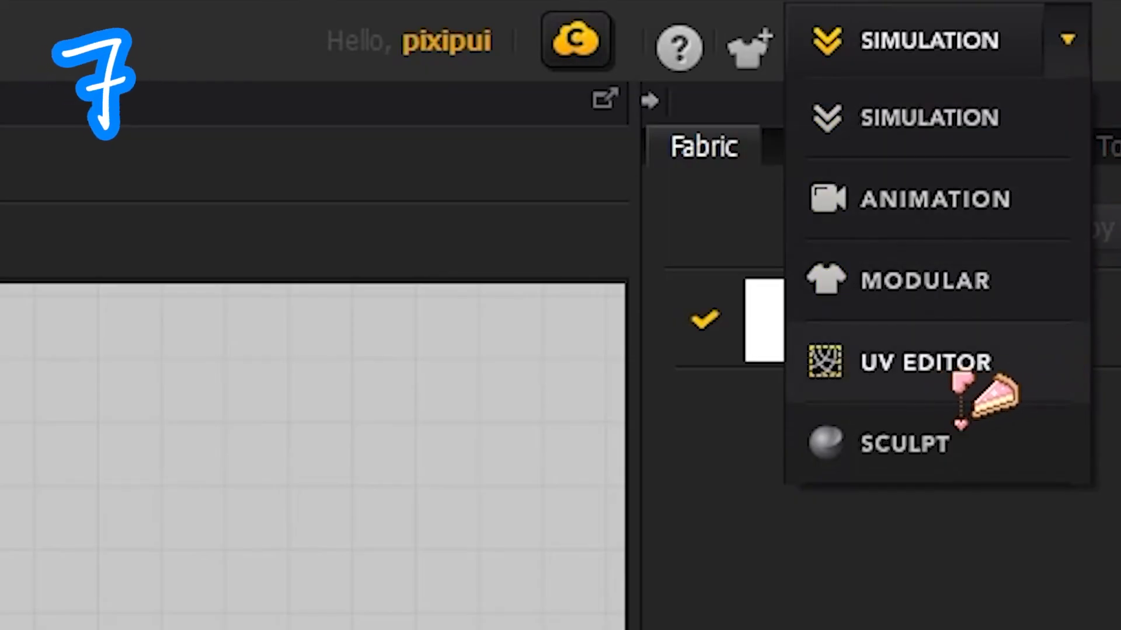
# Switch to UV Editor mode and start exporting the garment from the File menu
pyautogui.click(924, 363)
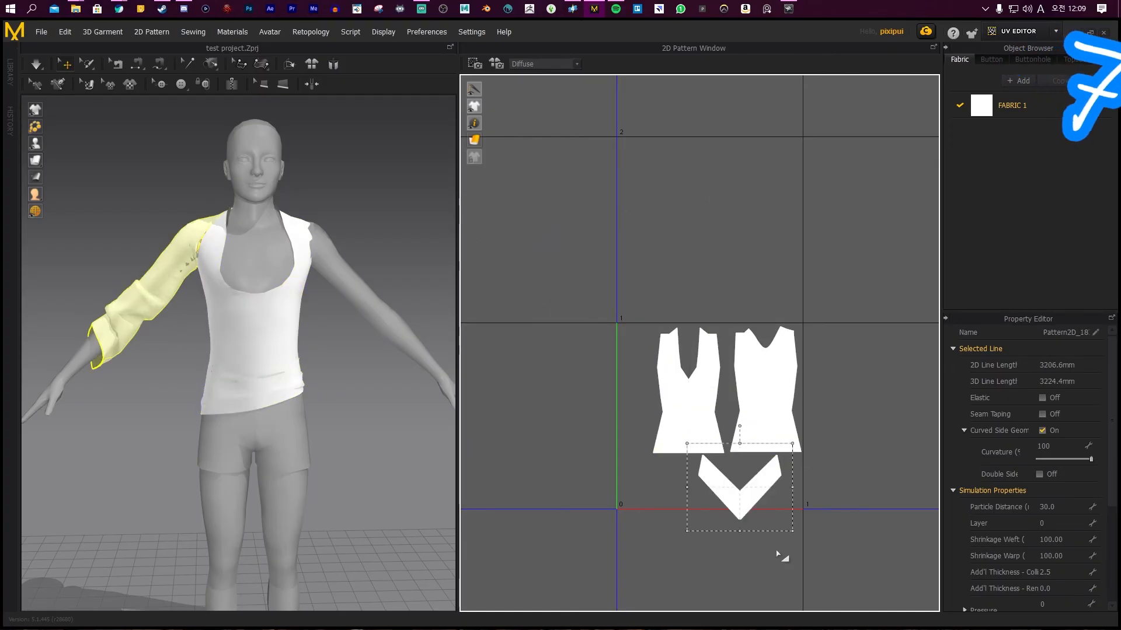
pyautogui.click(41, 32)
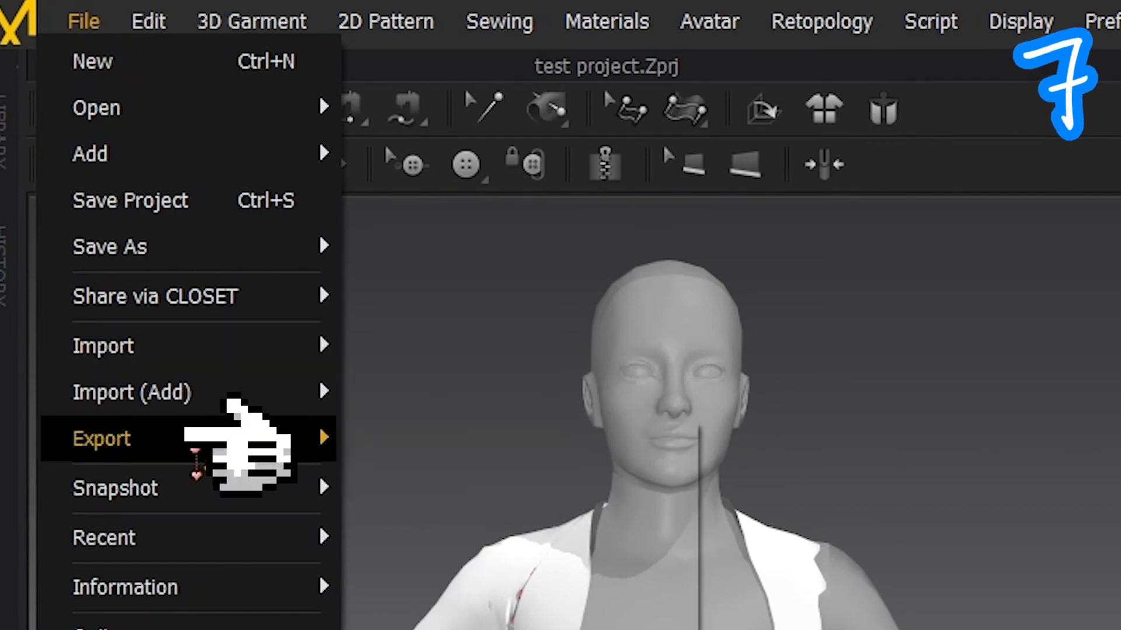